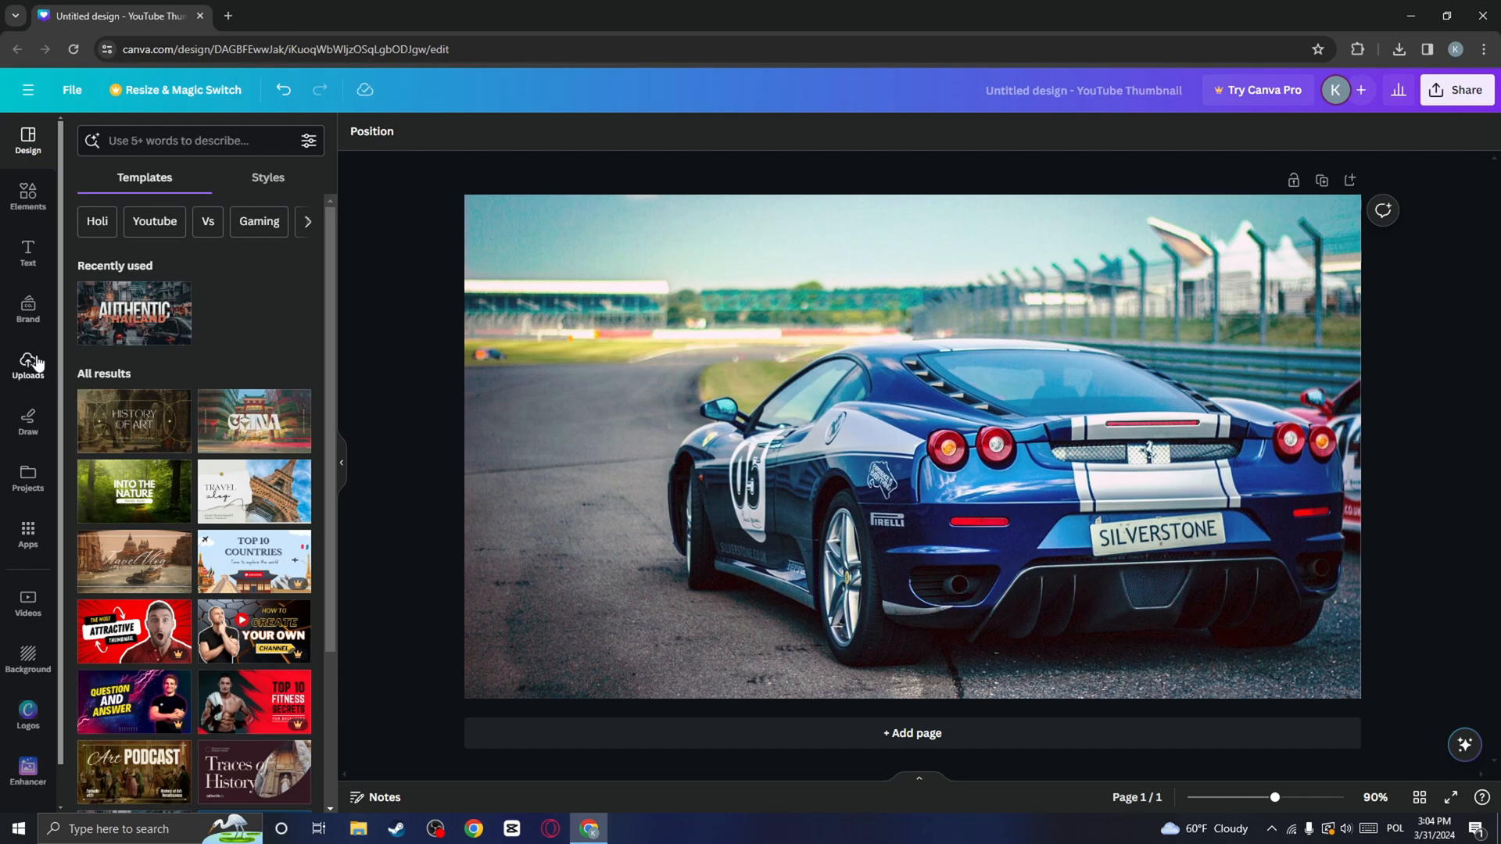
# Upload the blue race car photo into the Canva Uploads library.
pyautogui.click(26, 366)
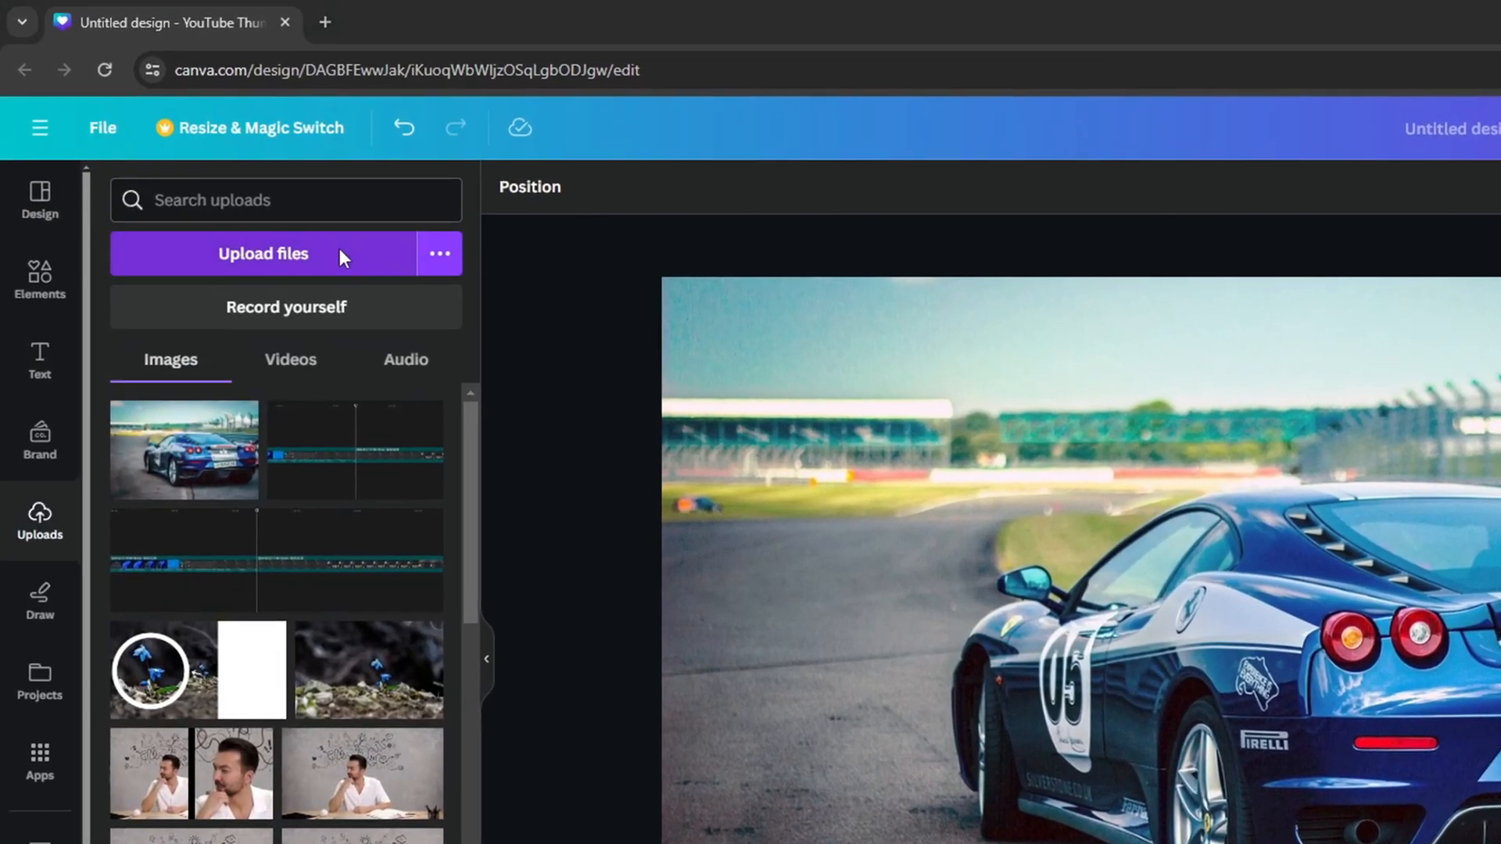
pyautogui.click(263, 253)
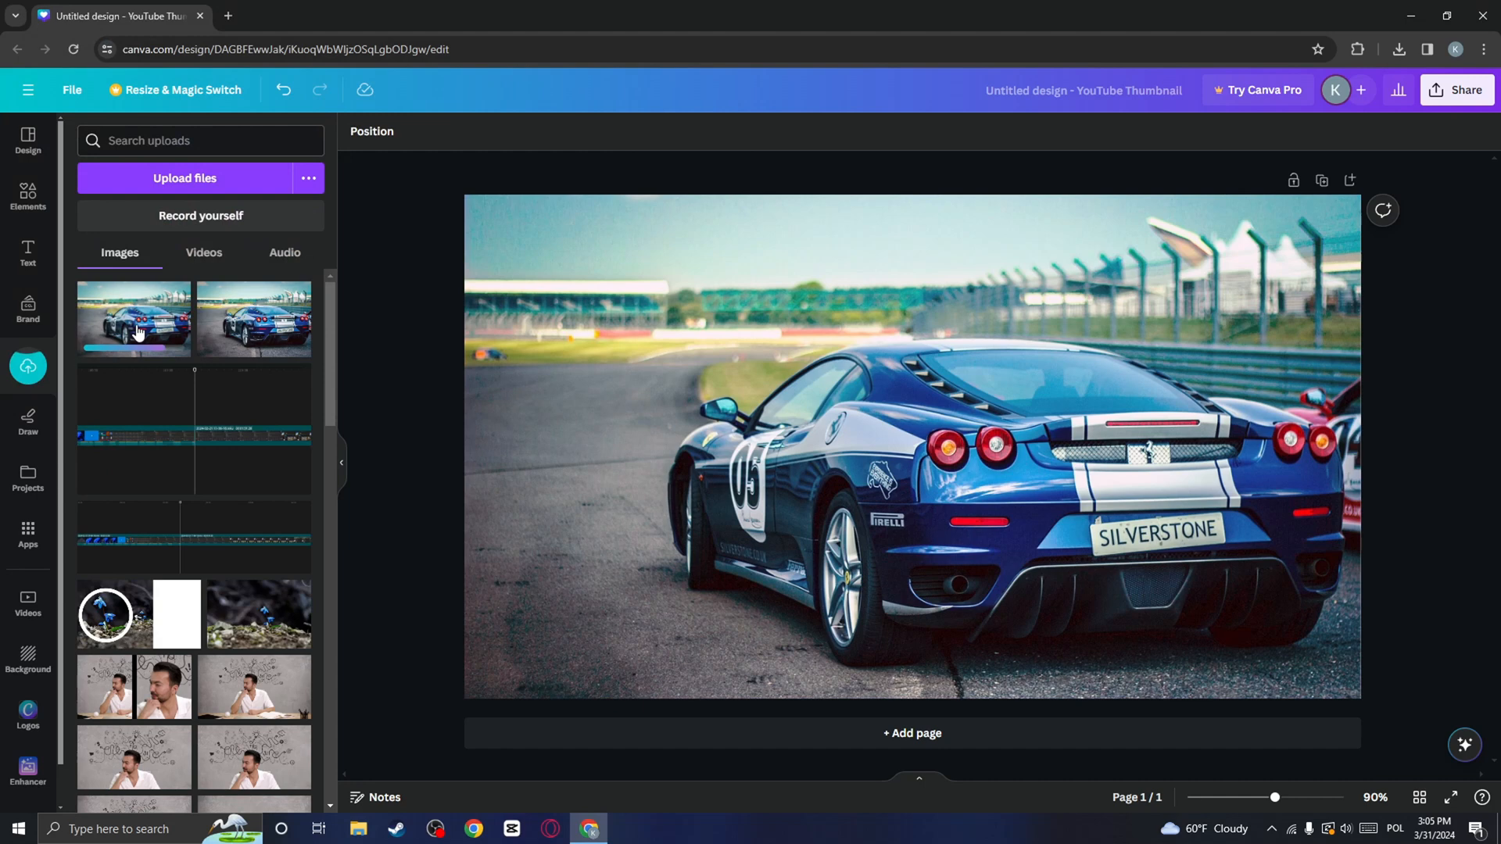
pyautogui.moveTo(72, 294)
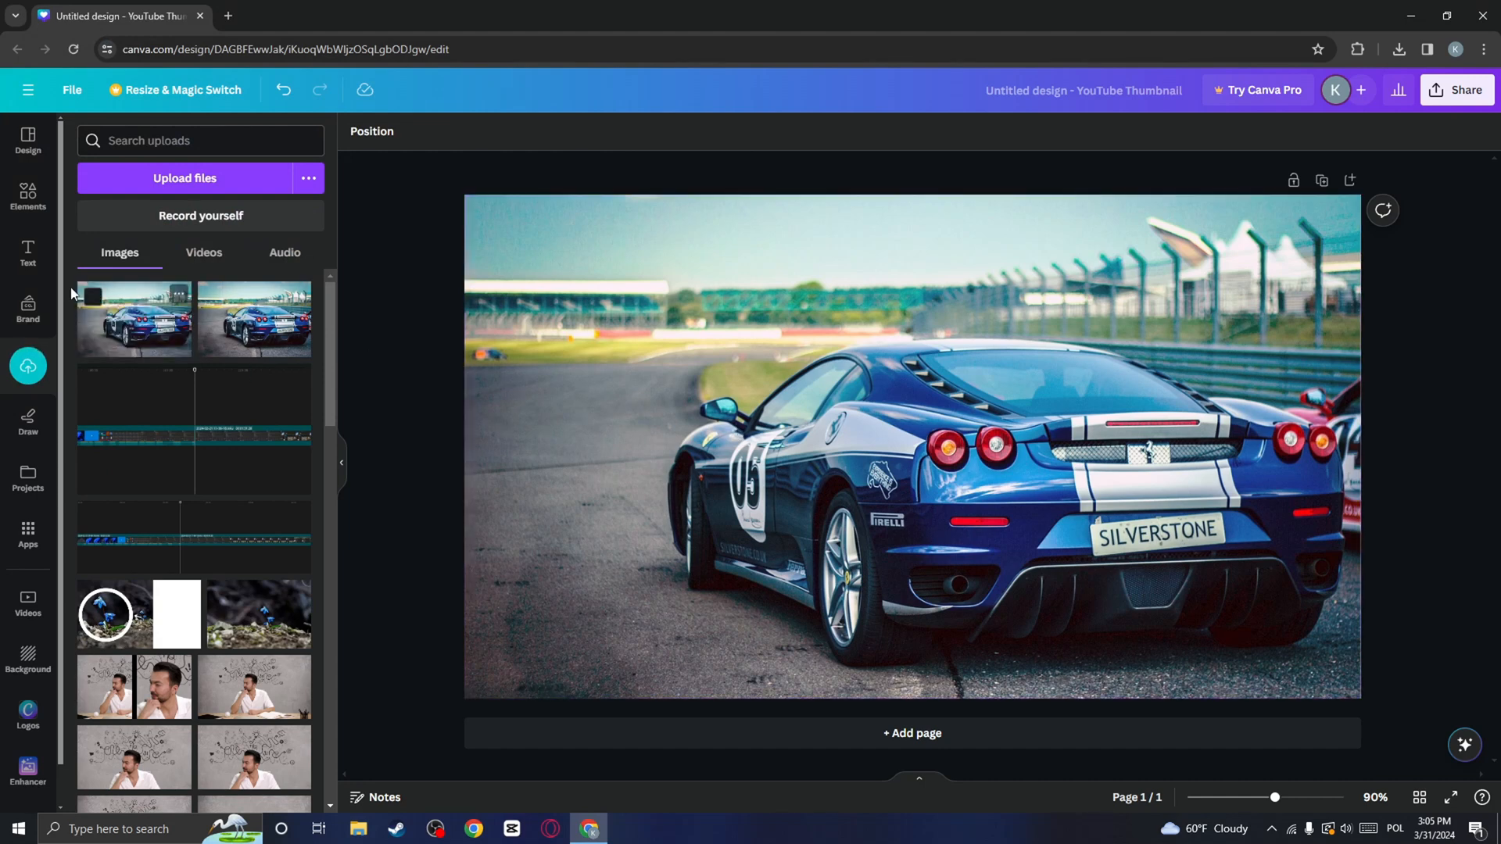
pyautogui.click(29, 194)
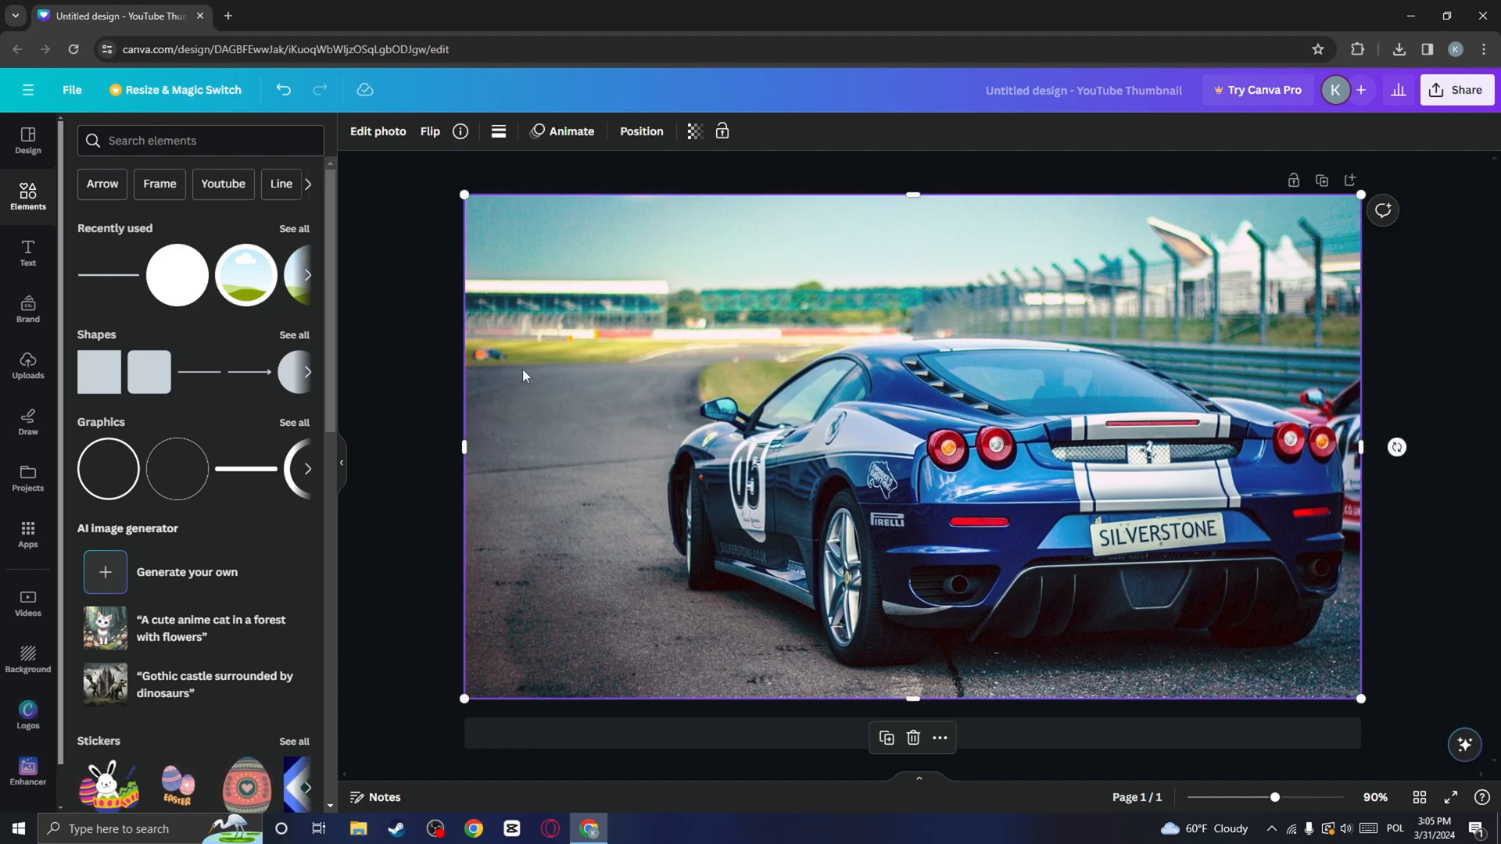
pyautogui.moveTo(528, 372)
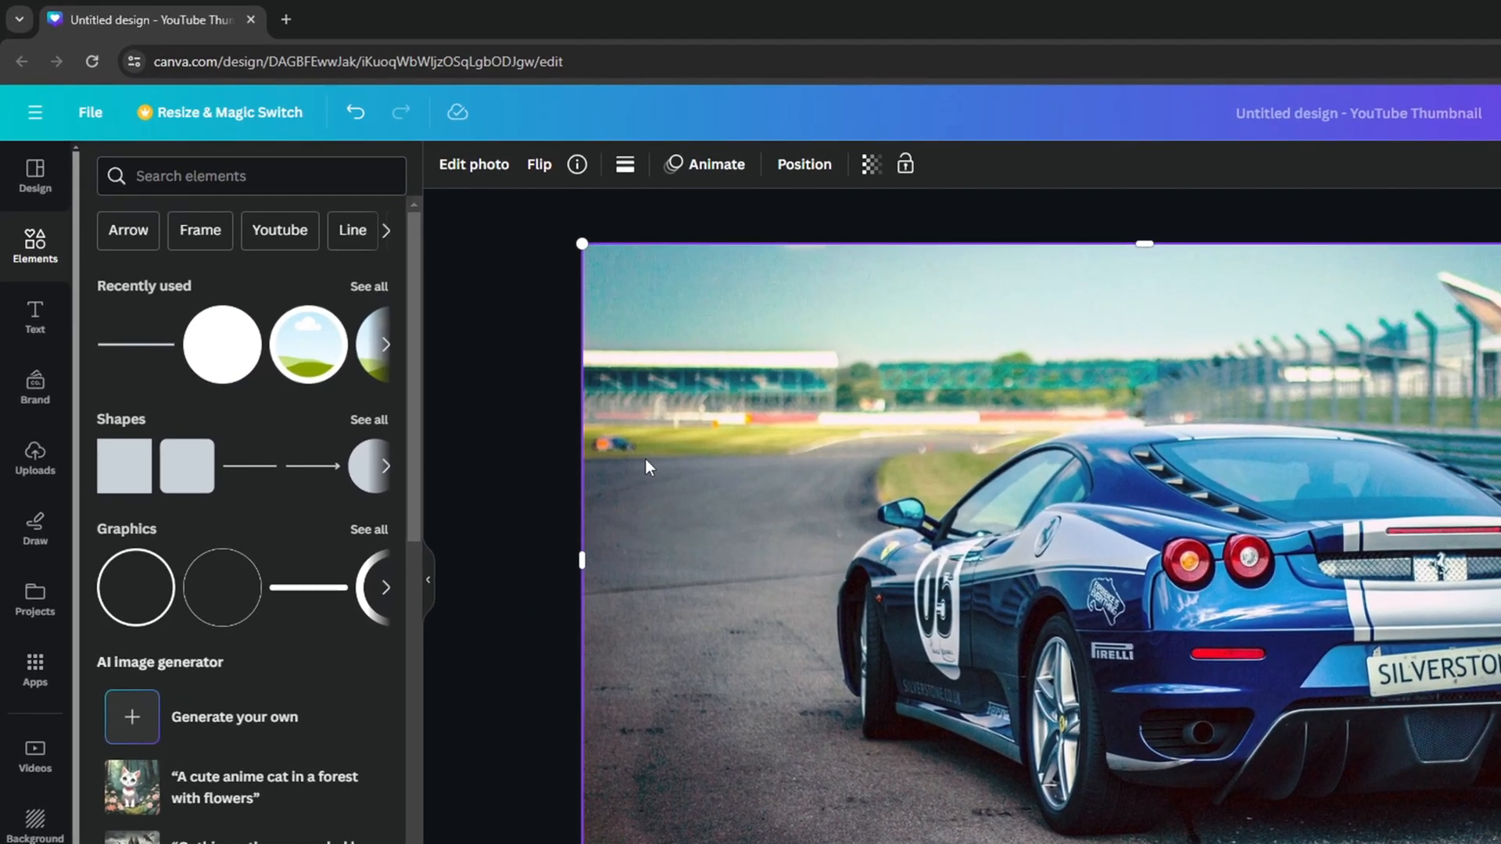
pyautogui.moveTo(490, 172)
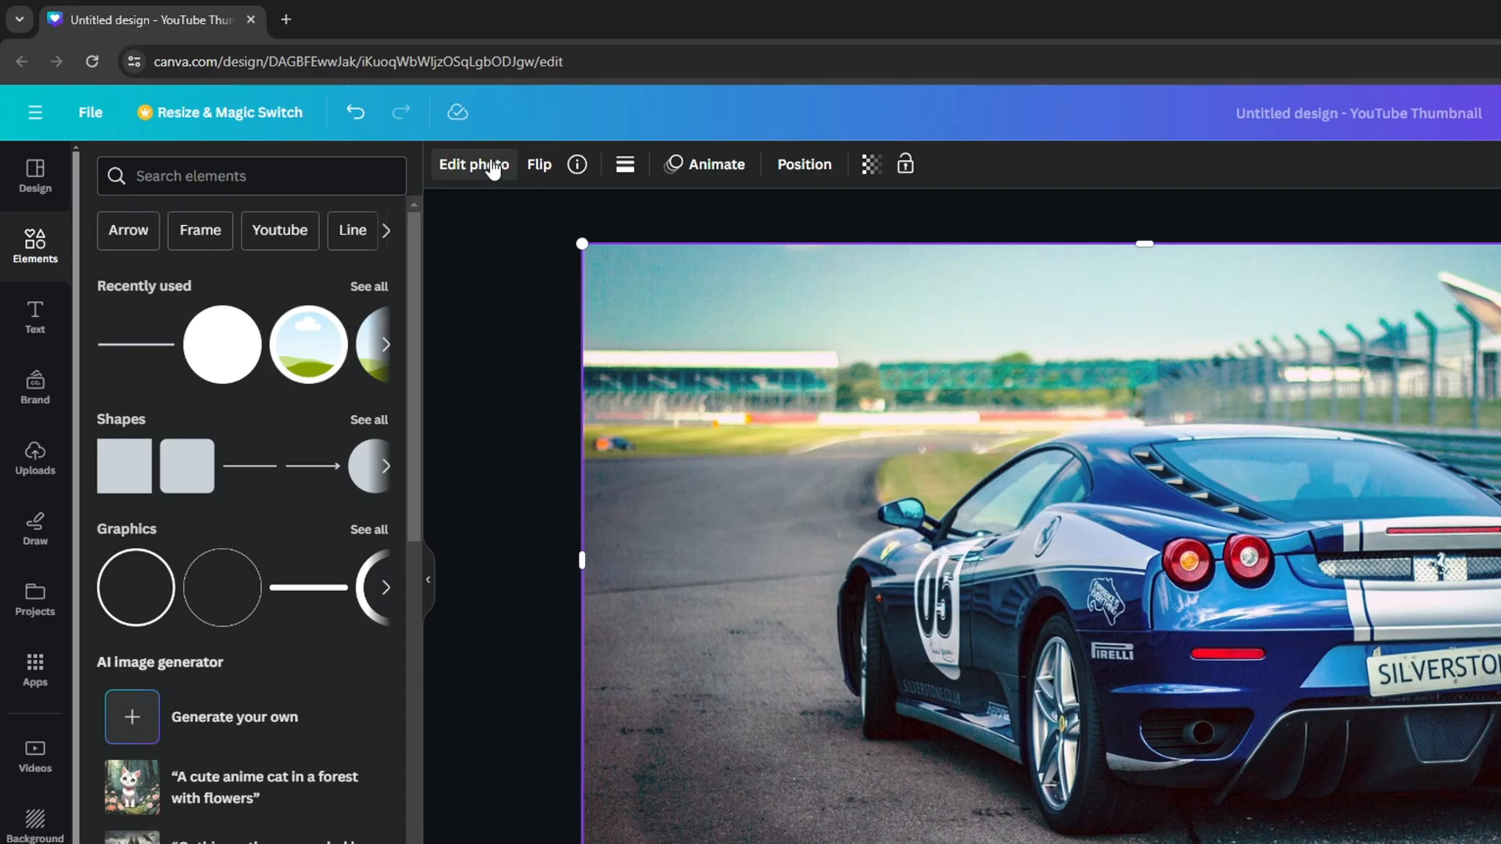
# Start editing the car photo and scroll to the Effects and Blur options.
pyautogui.click(472, 164)
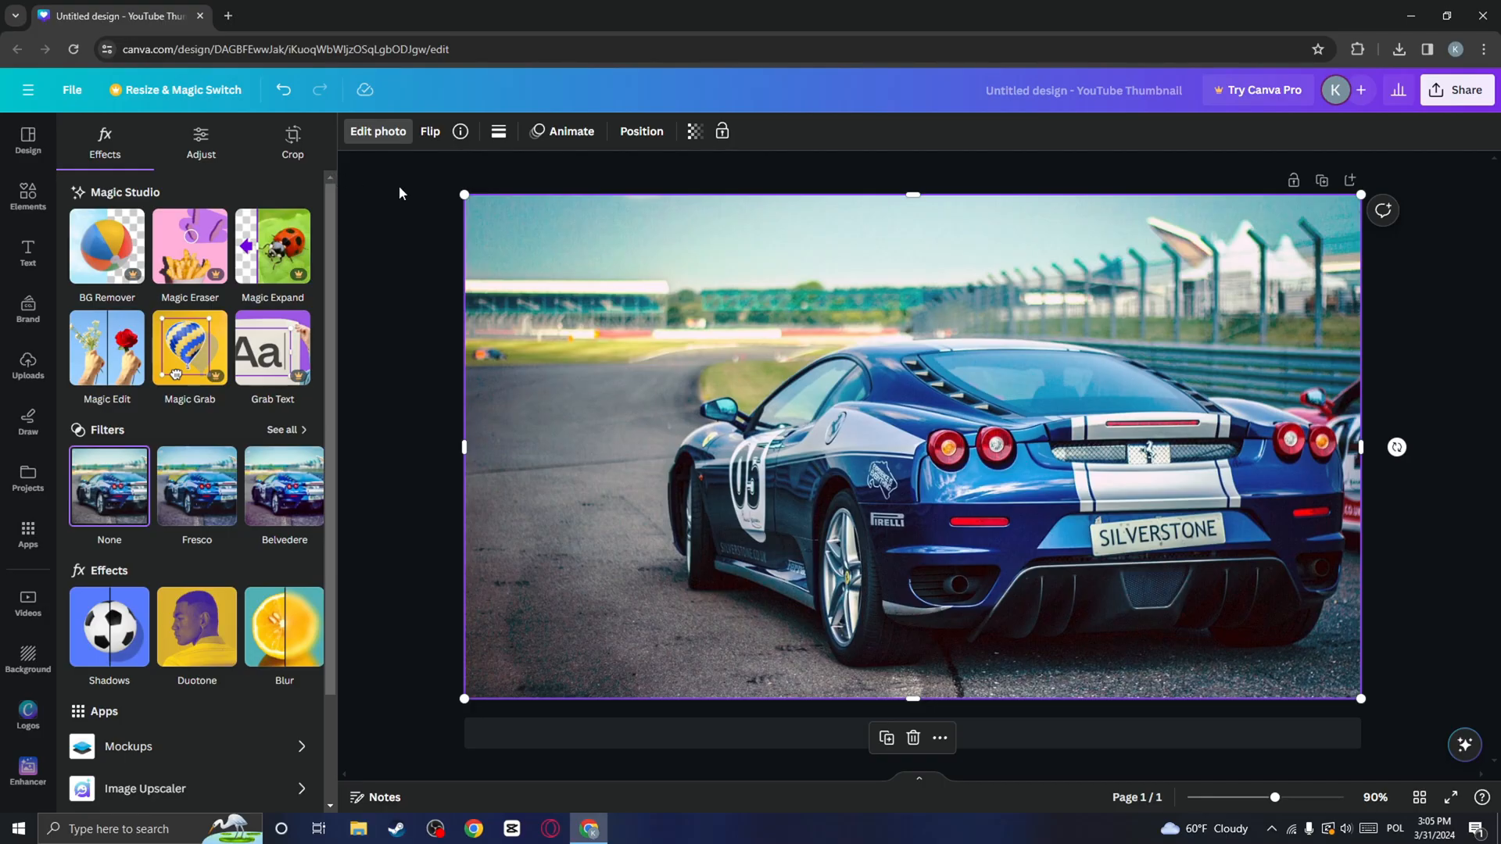
pyautogui.moveTo(363, 202)
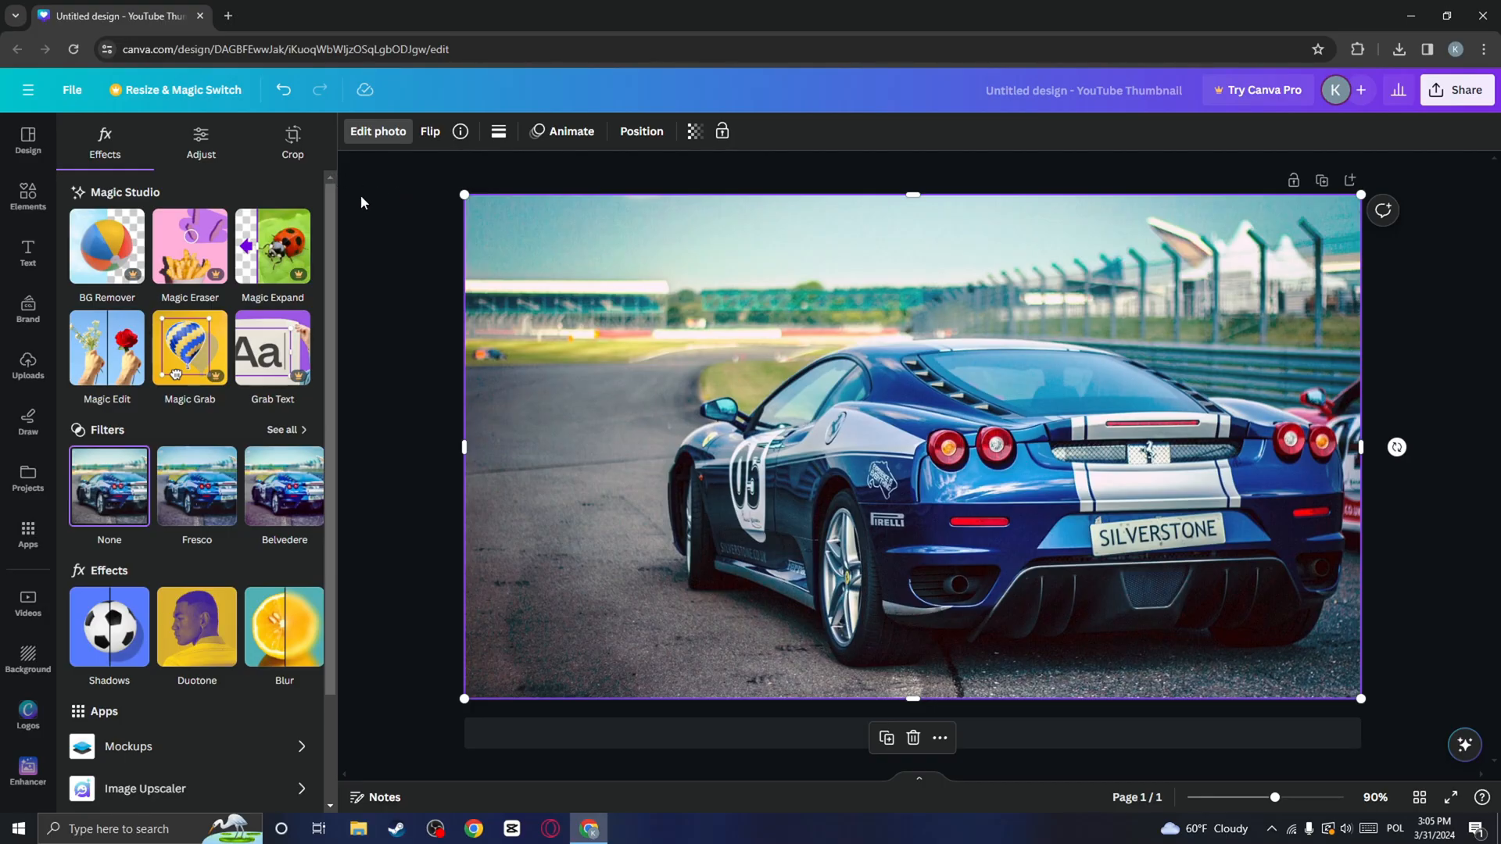
pyautogui.scroll(-3)
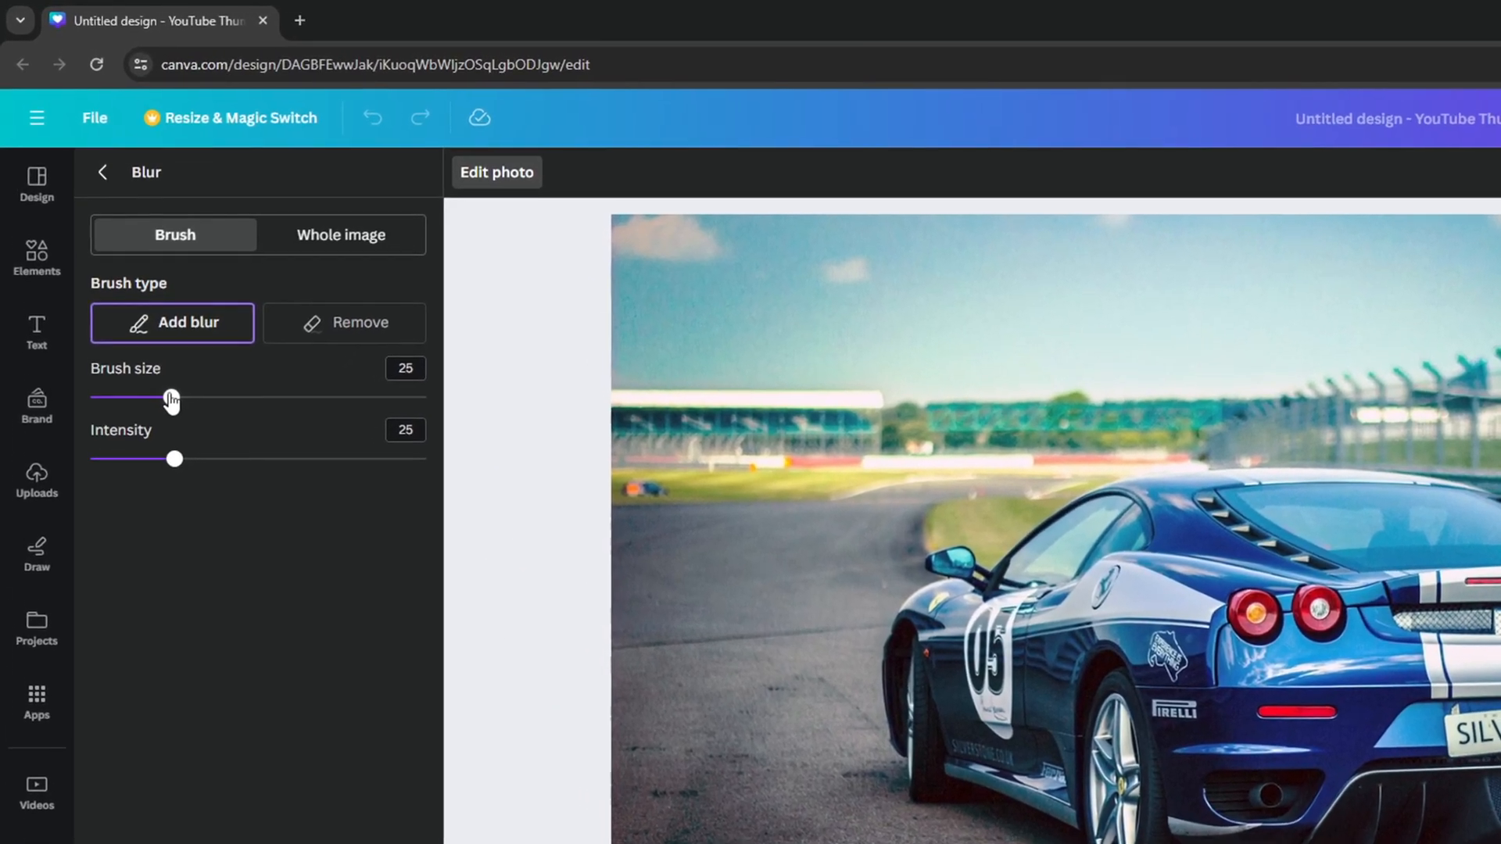
# Adjust the blur brush to size 23 with a stronger intensity of 36.
pyautogui.moveTo(176, 458); pyautogui.dragTo(213, 458)
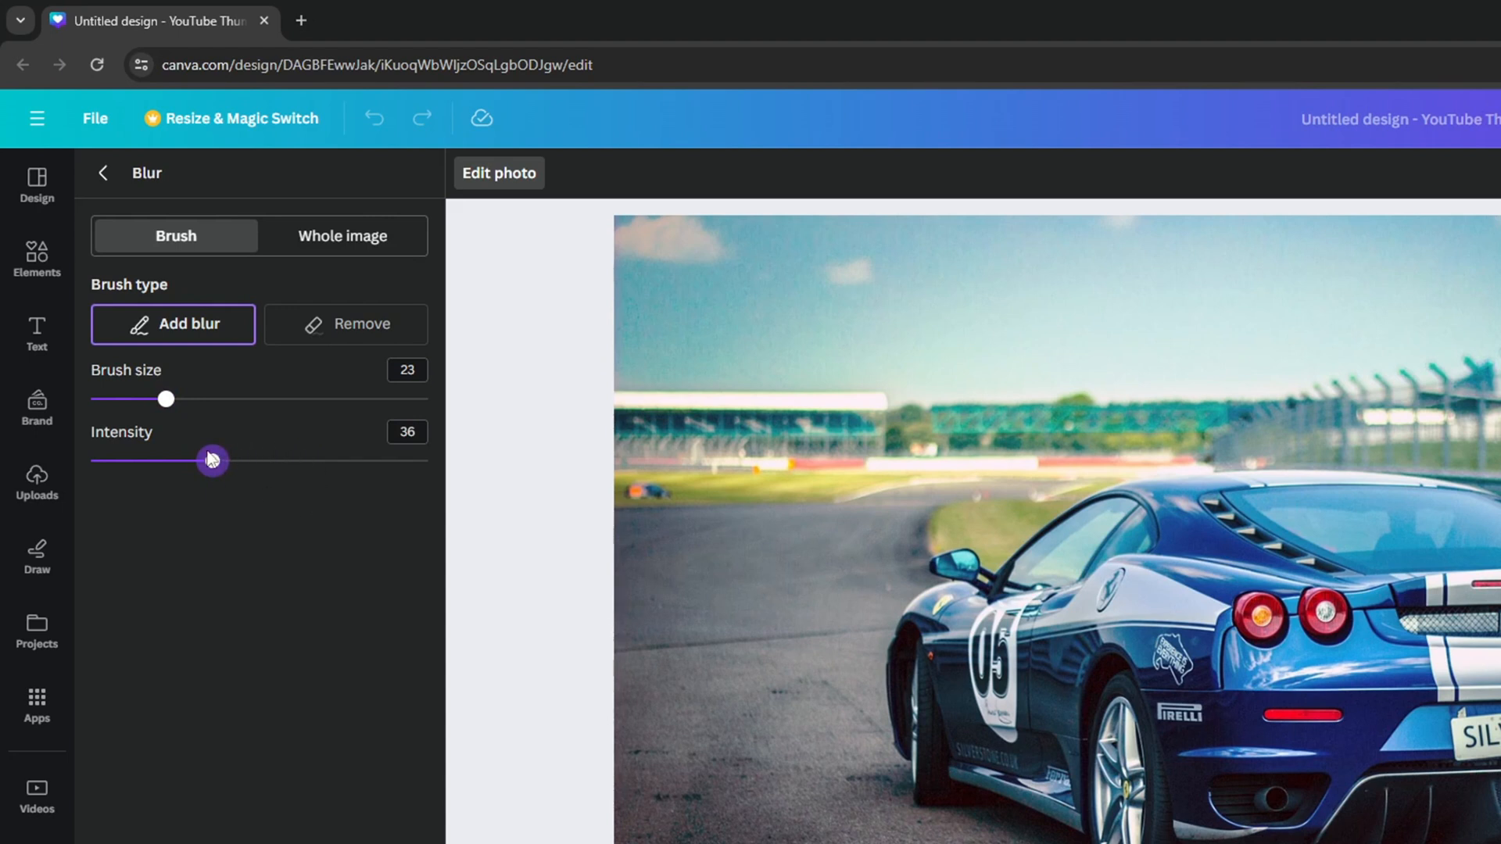
pyautogui.moveTo(211, 460); pyautogui.dragTo(295, 459)
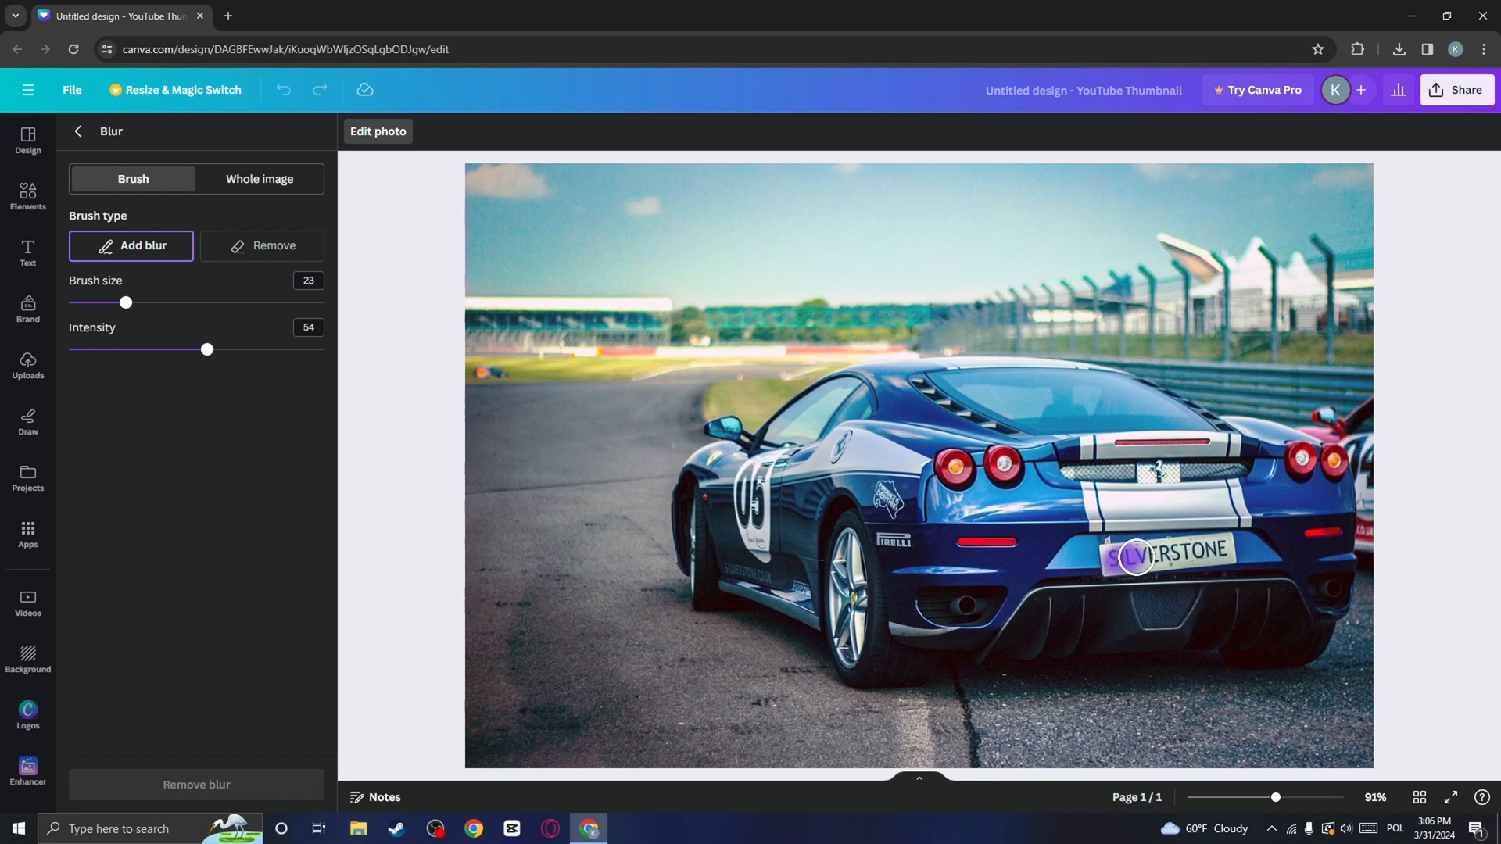
# Brush blur over the SILVERSTONE number plate until the text is unreadable.
pyautogui.moveTo(1129, 558); pyautogui.dragTo(1210, 550)
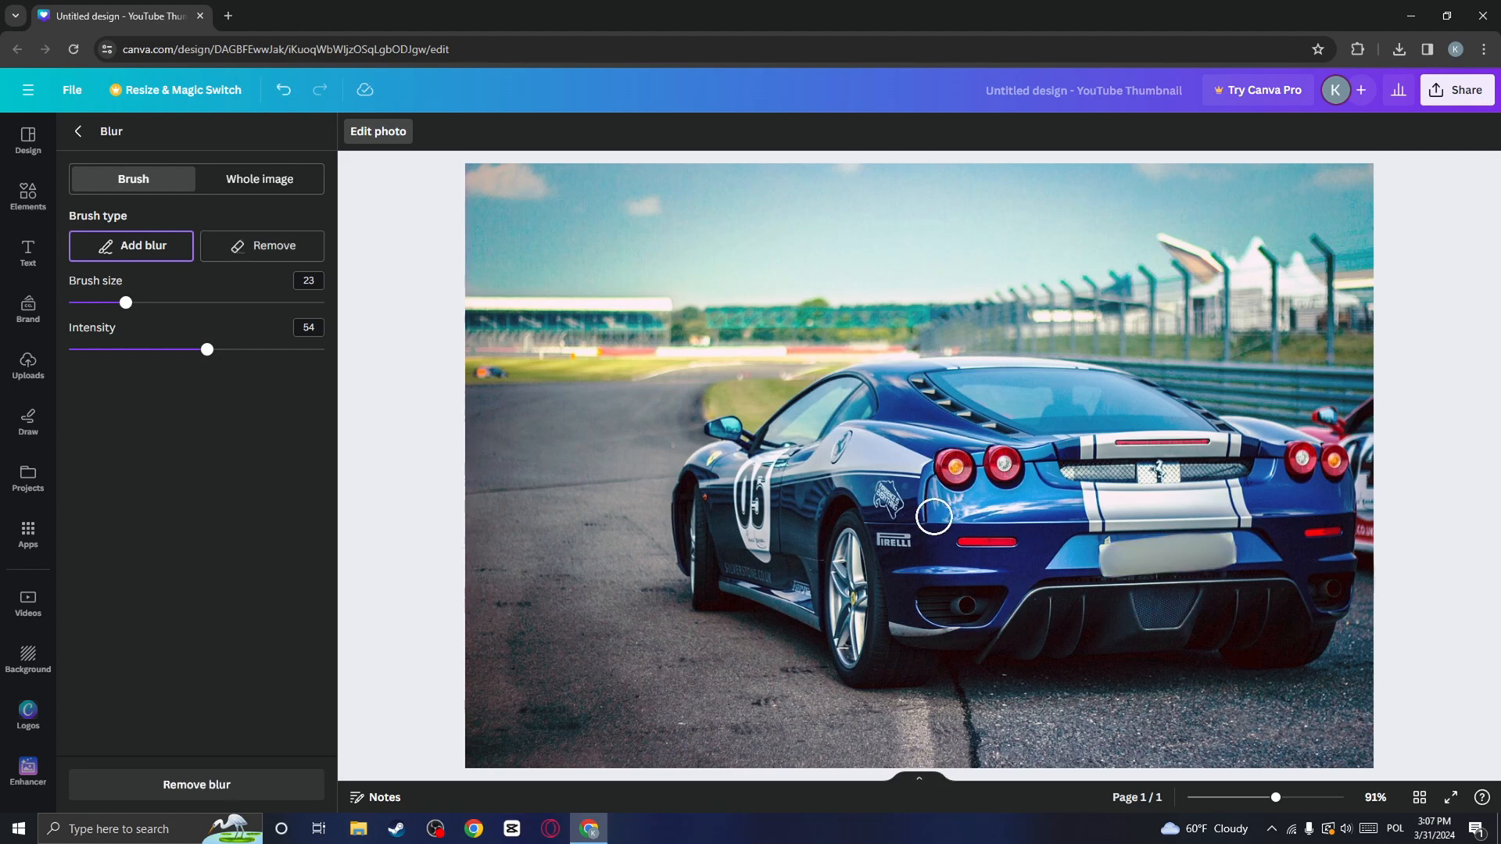
pyautogui.moveTo(935, 529)
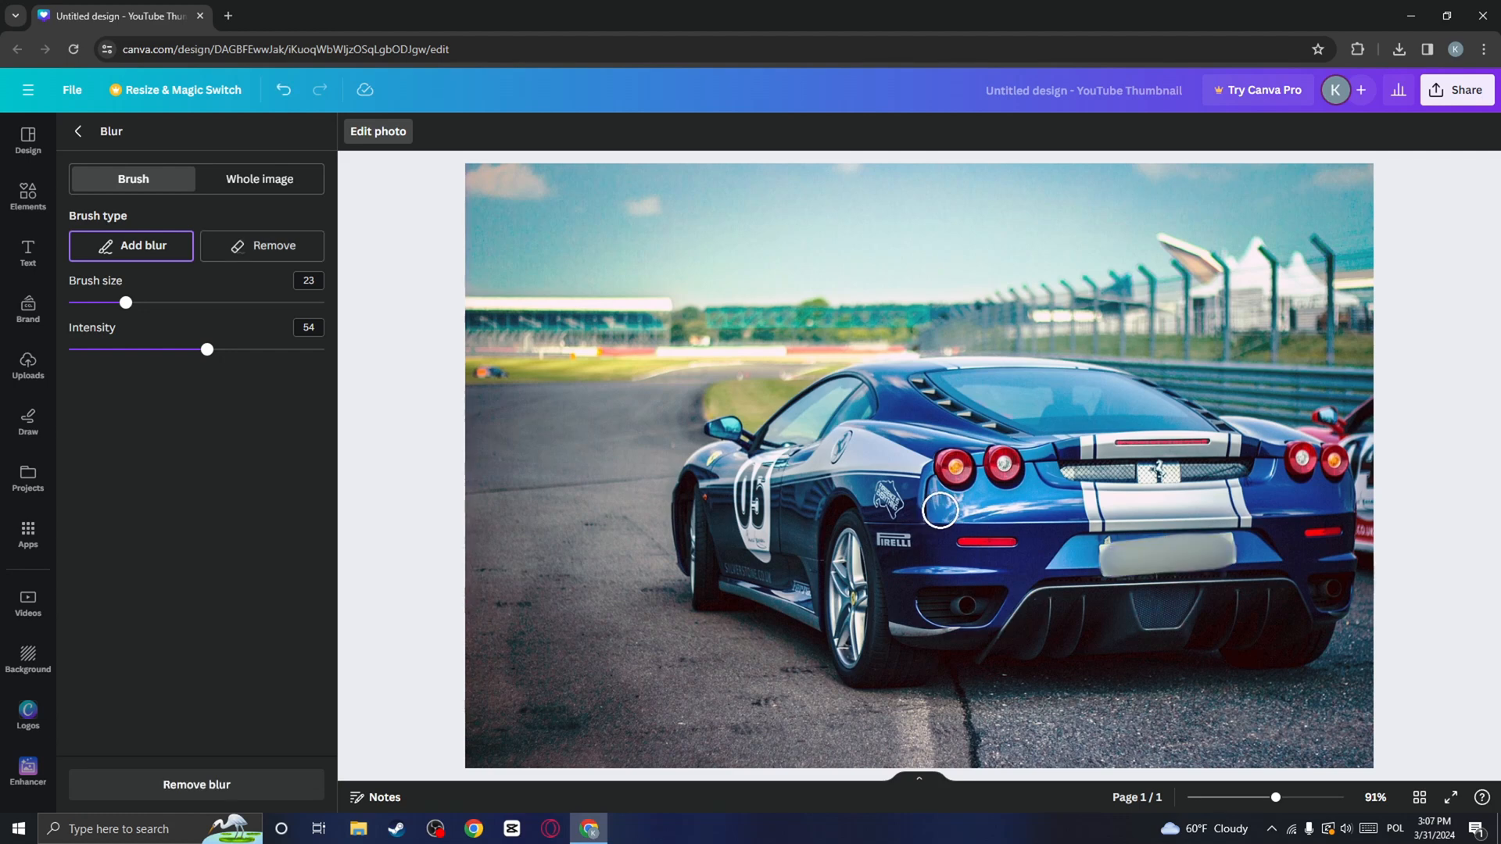
pyautogui.moveTo(938, 510); pyautogui.dragTo(992, 433)
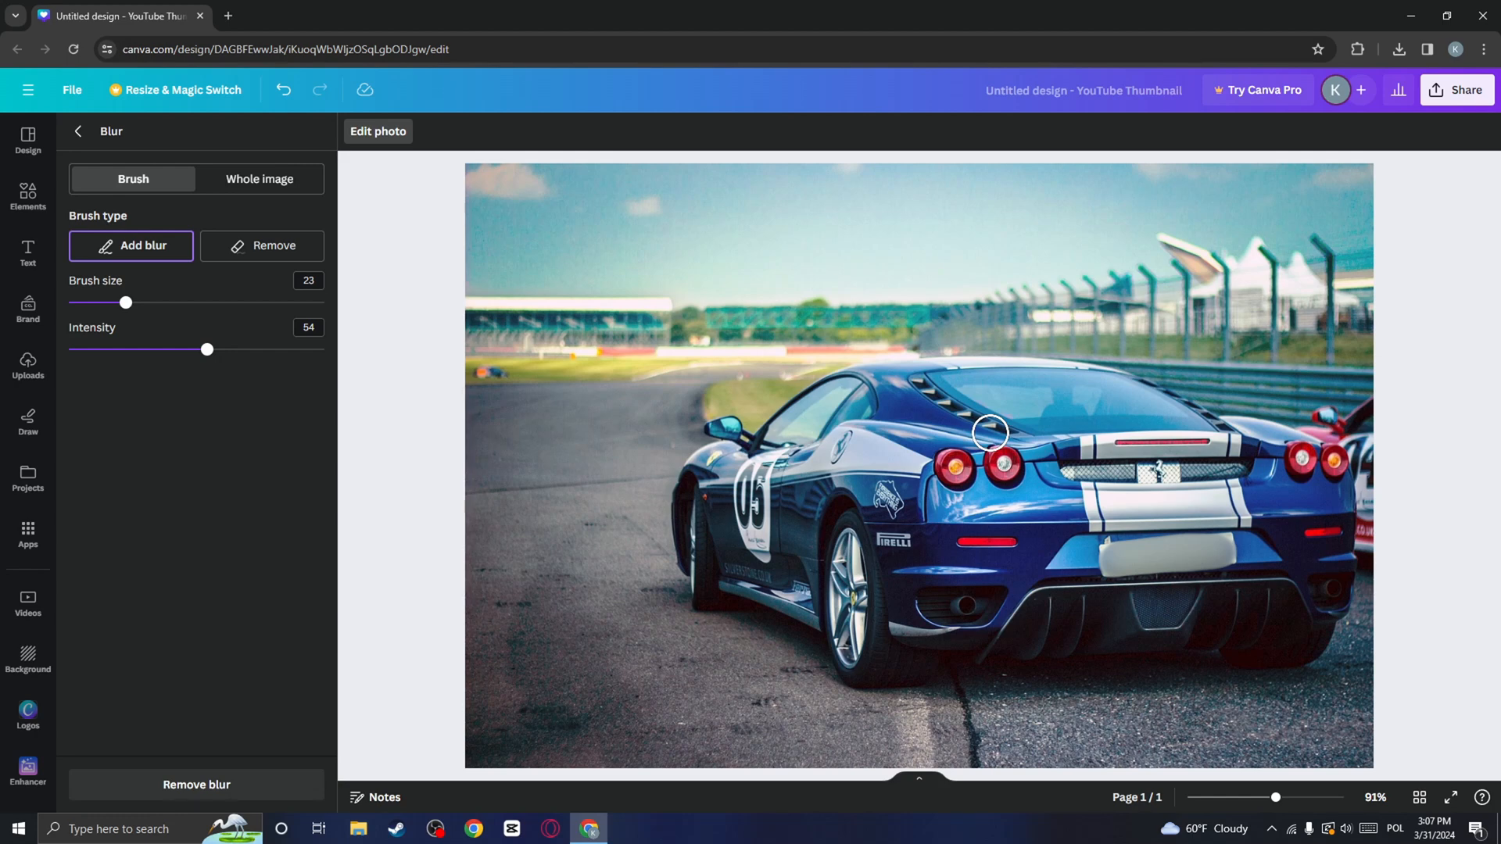